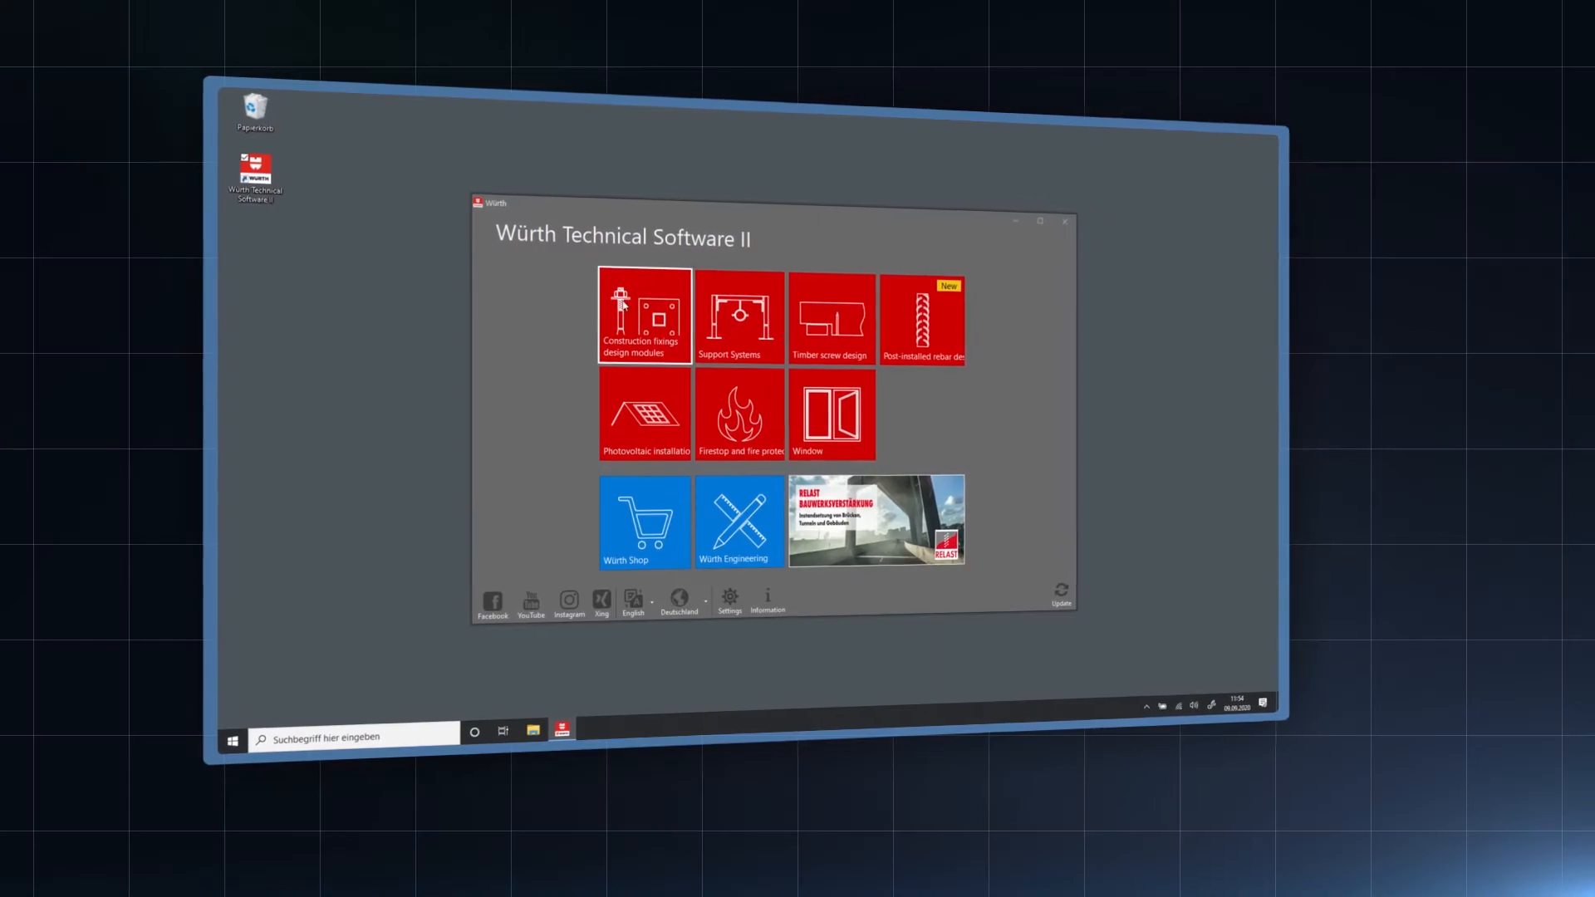
Launch the Construction fixings design modules from the Würth Technical Software II launcher.
left_click(644, 315)
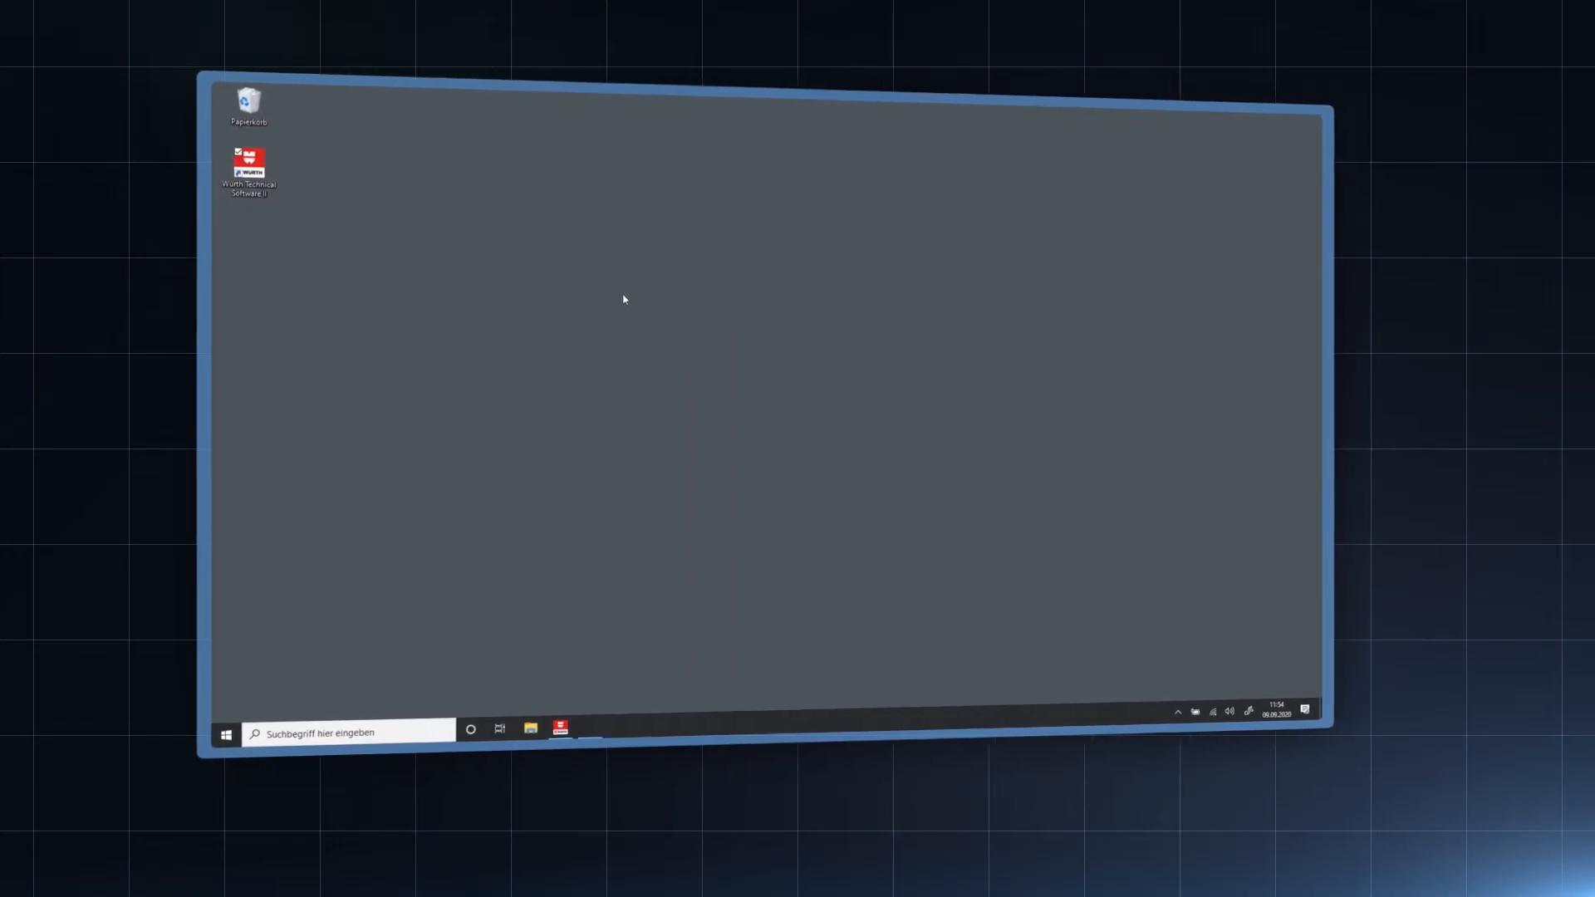
Open the Anchor Design module to start a new cracked-concrete anchorage project.
double_click(248, 167)
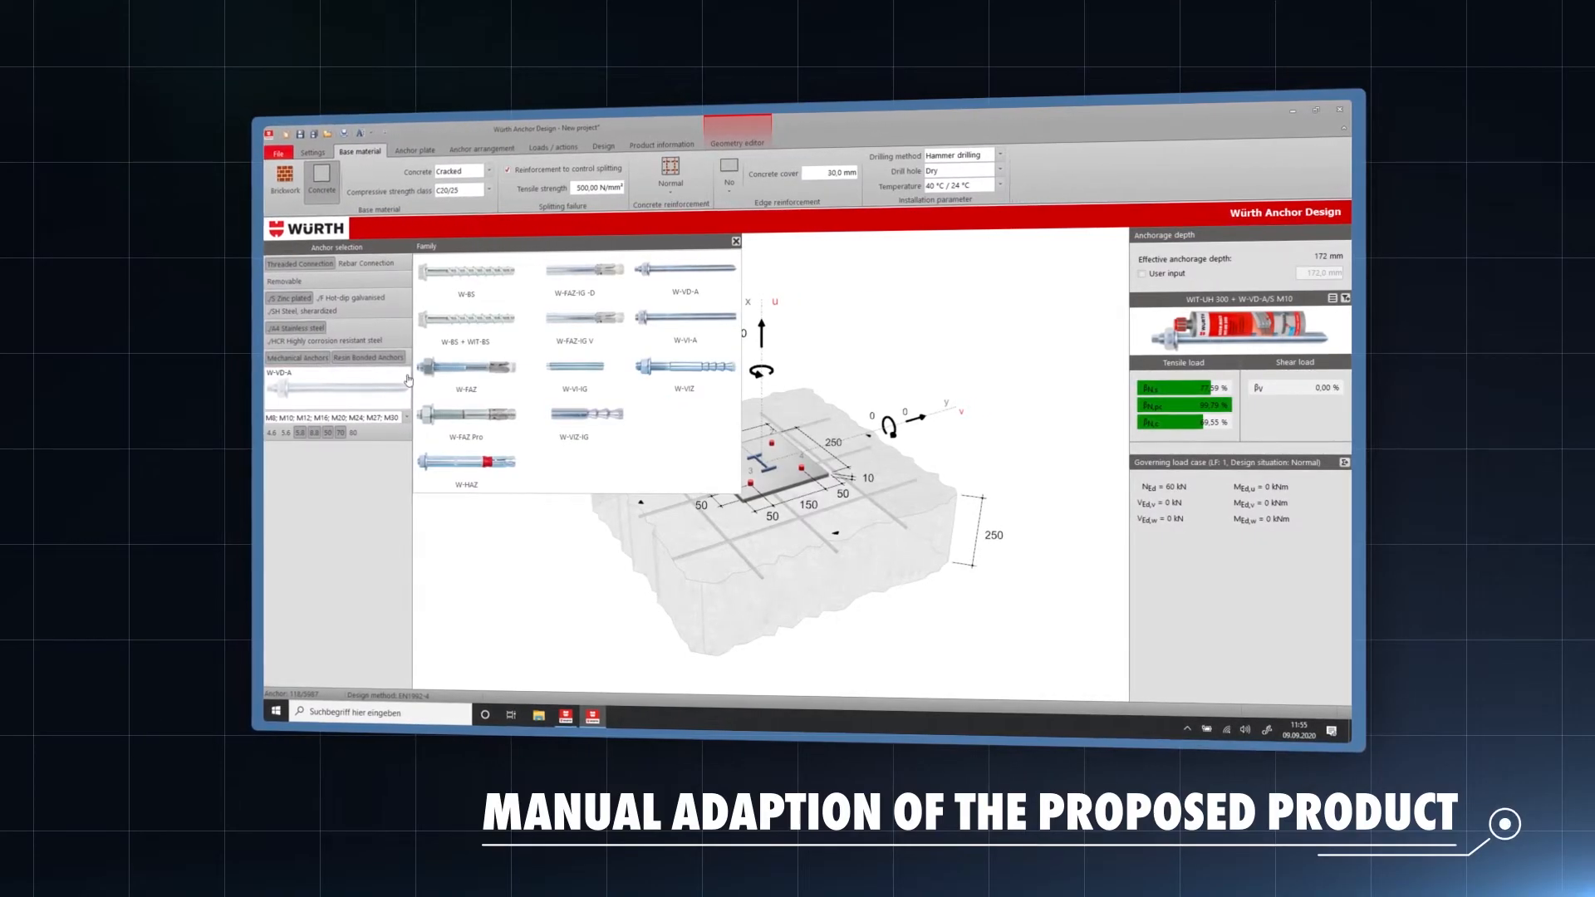
Select W-FAZ Pro from the anchor Family list.
left_click(470, 412)
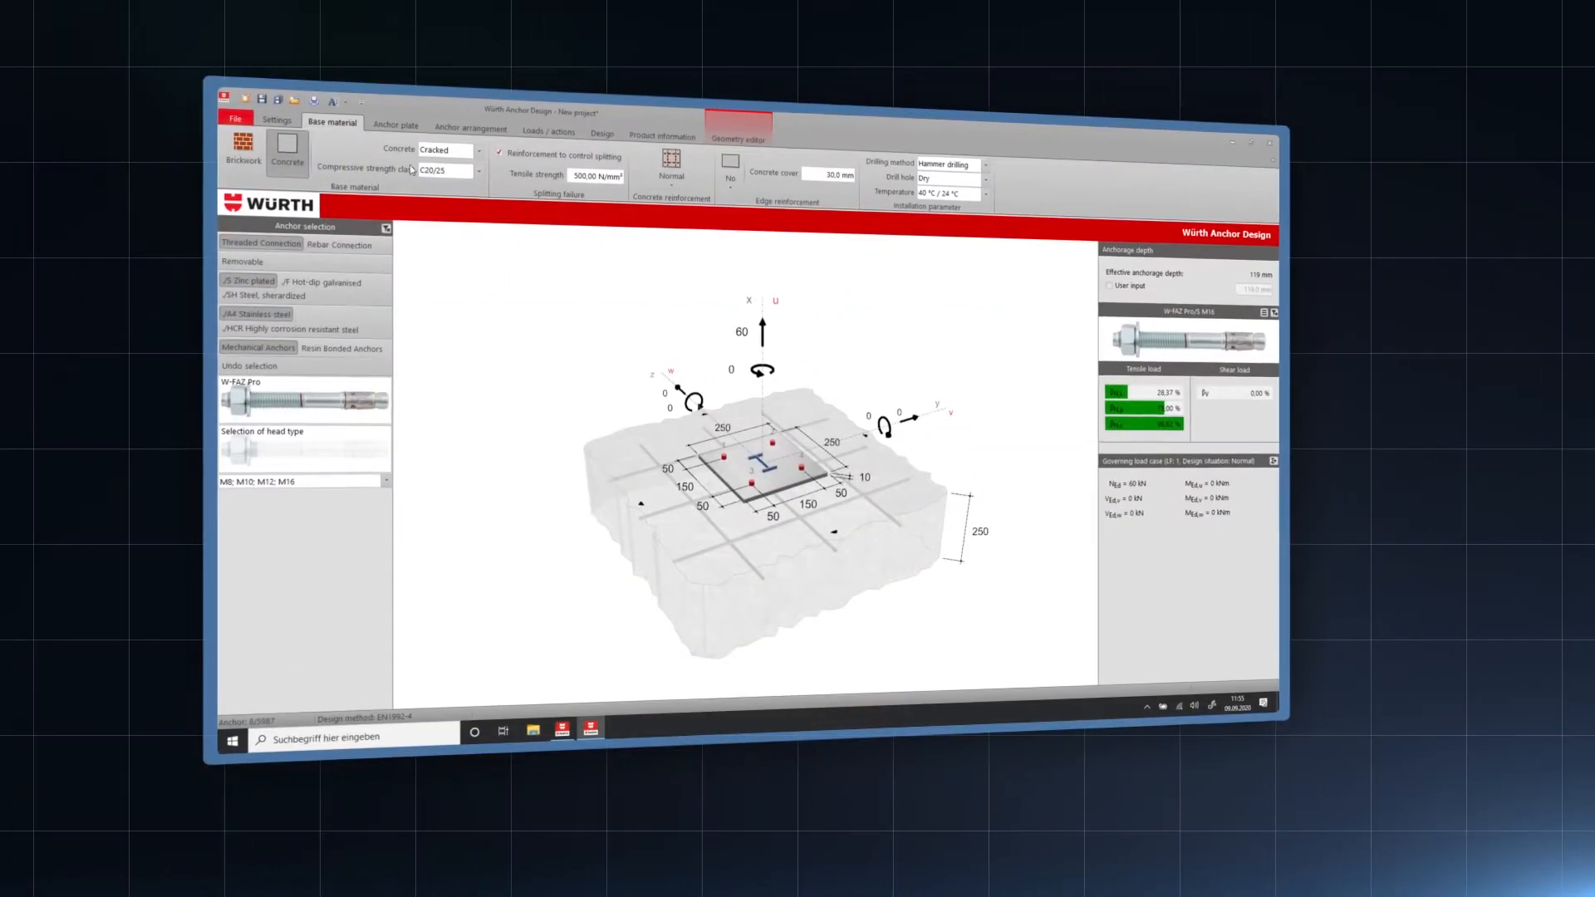
Change the anchor plate shape from Rectangle to Hexagon (High).
left_click(394, 123)
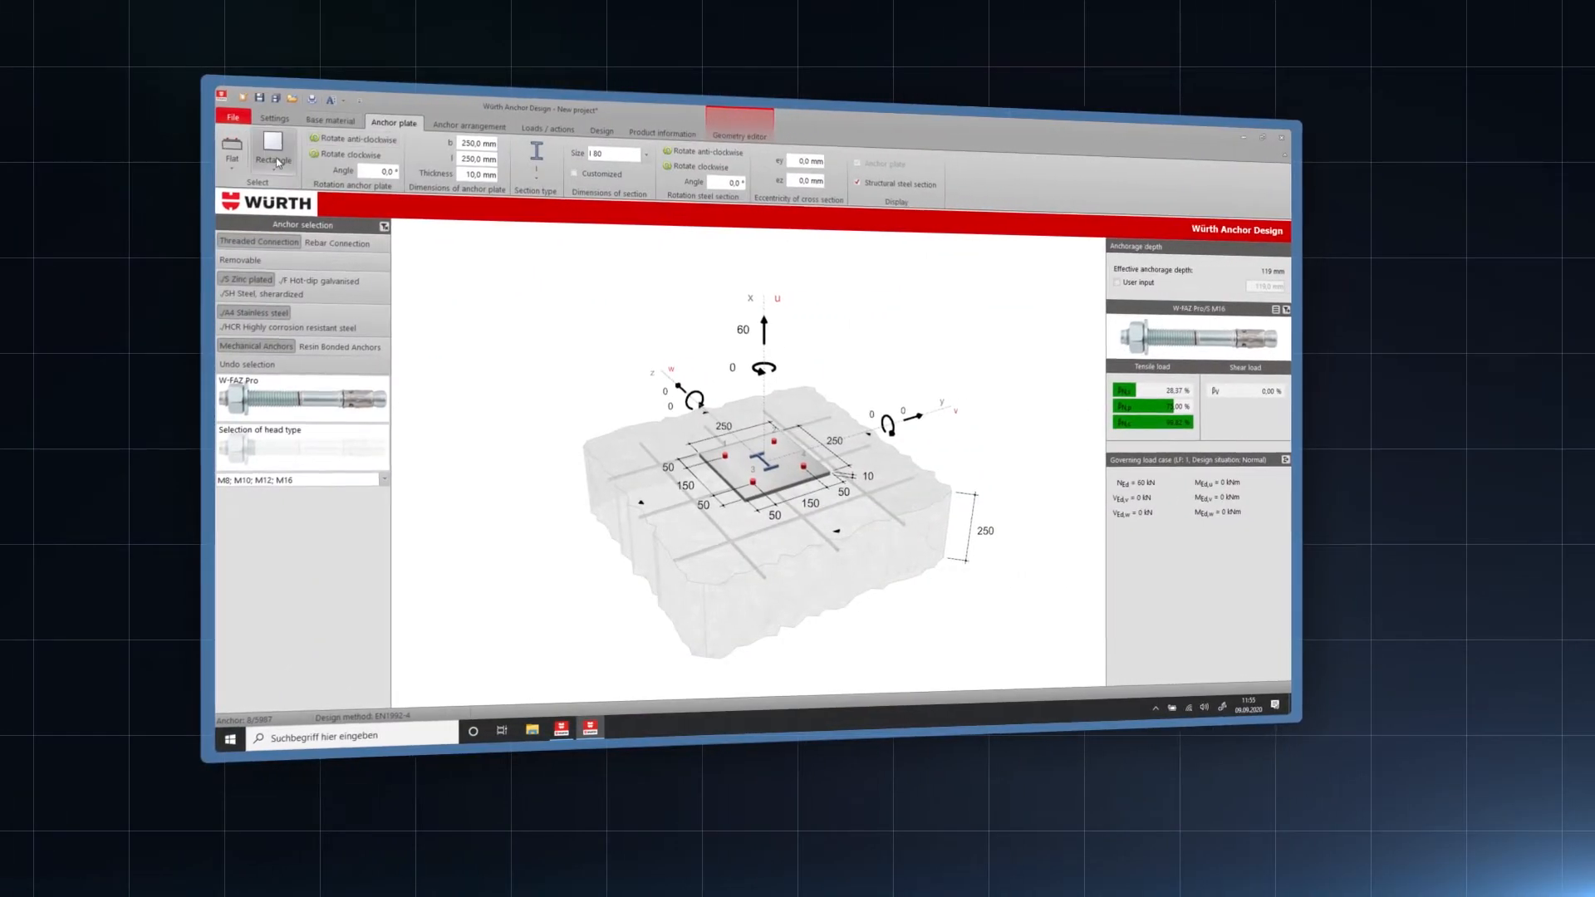
left_click(271, 153)
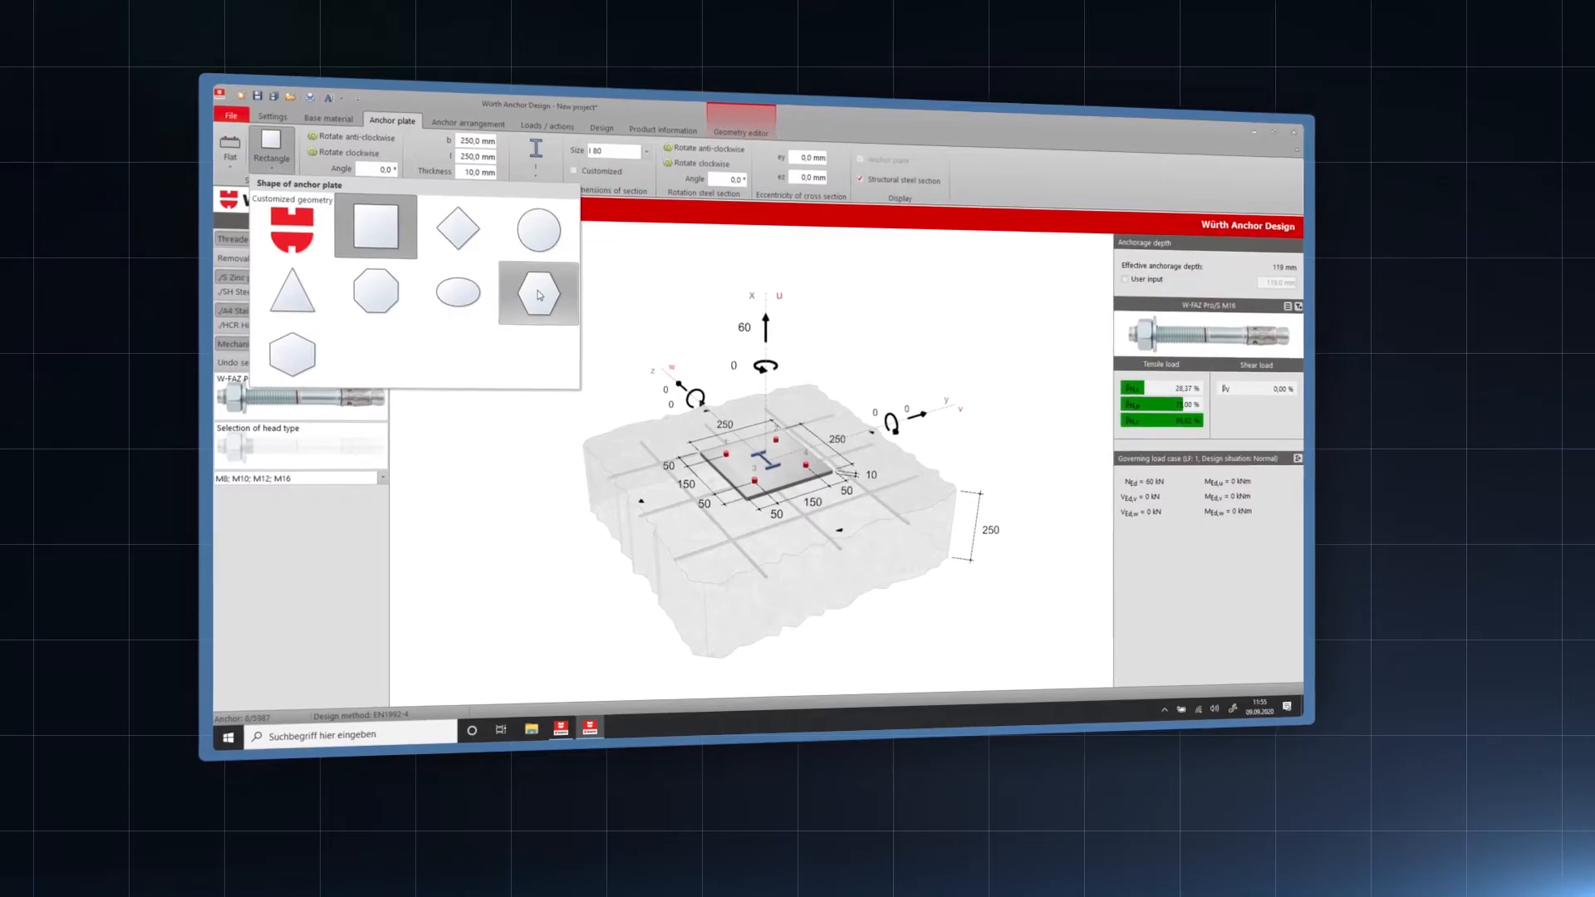
left_click(537, 293)
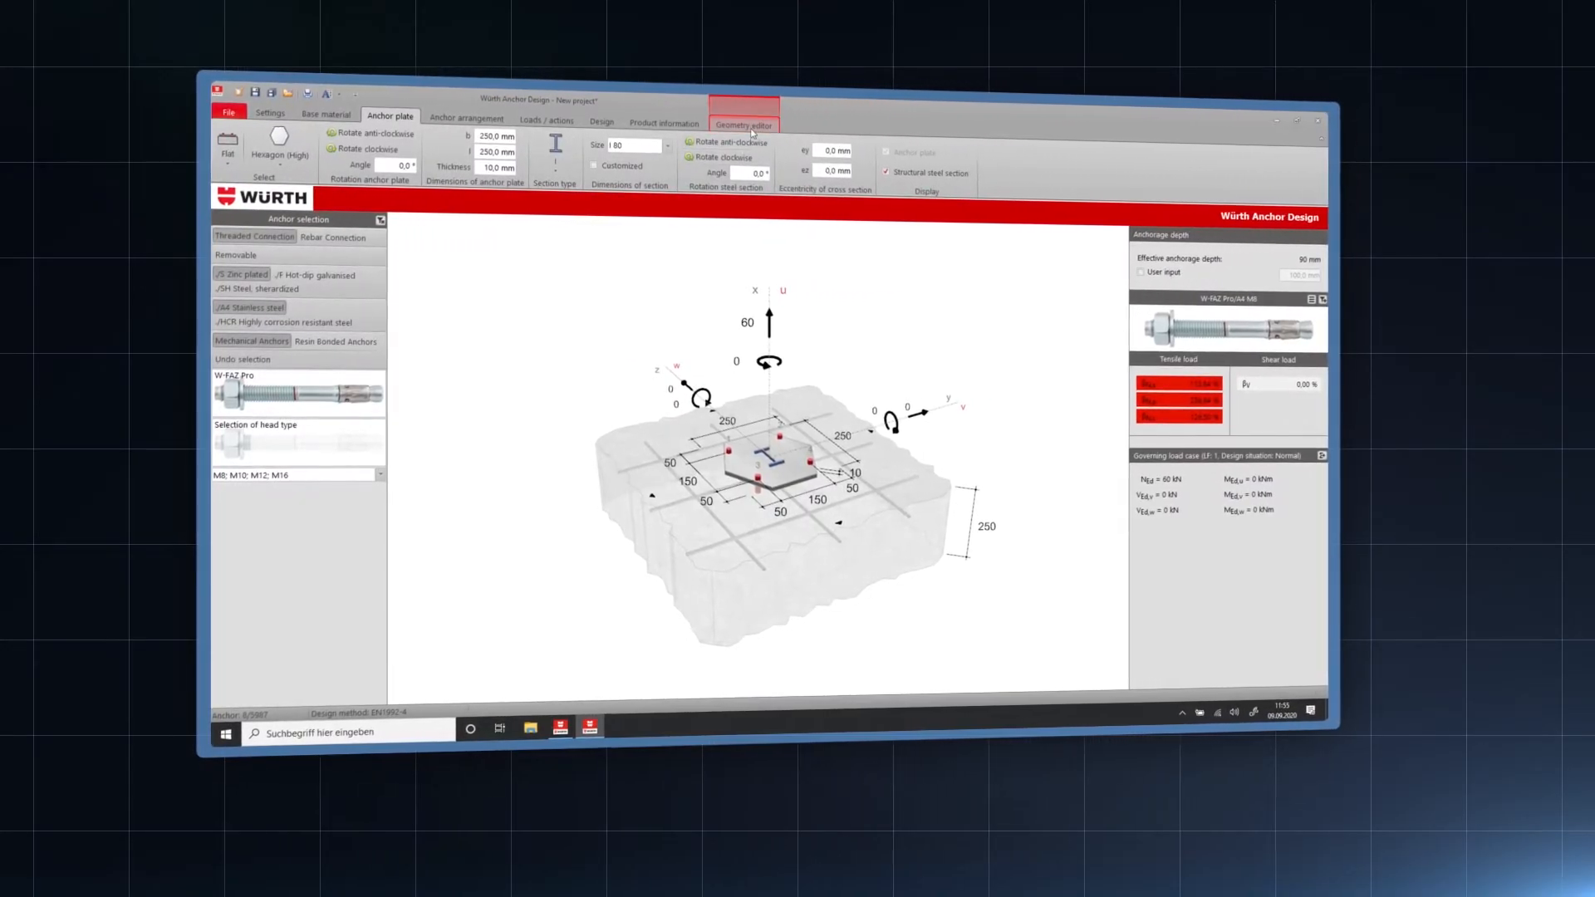
Edit plate nodes in the Geometry editor, add an anchor, and apply the custom layout.
left_click(744, 122)
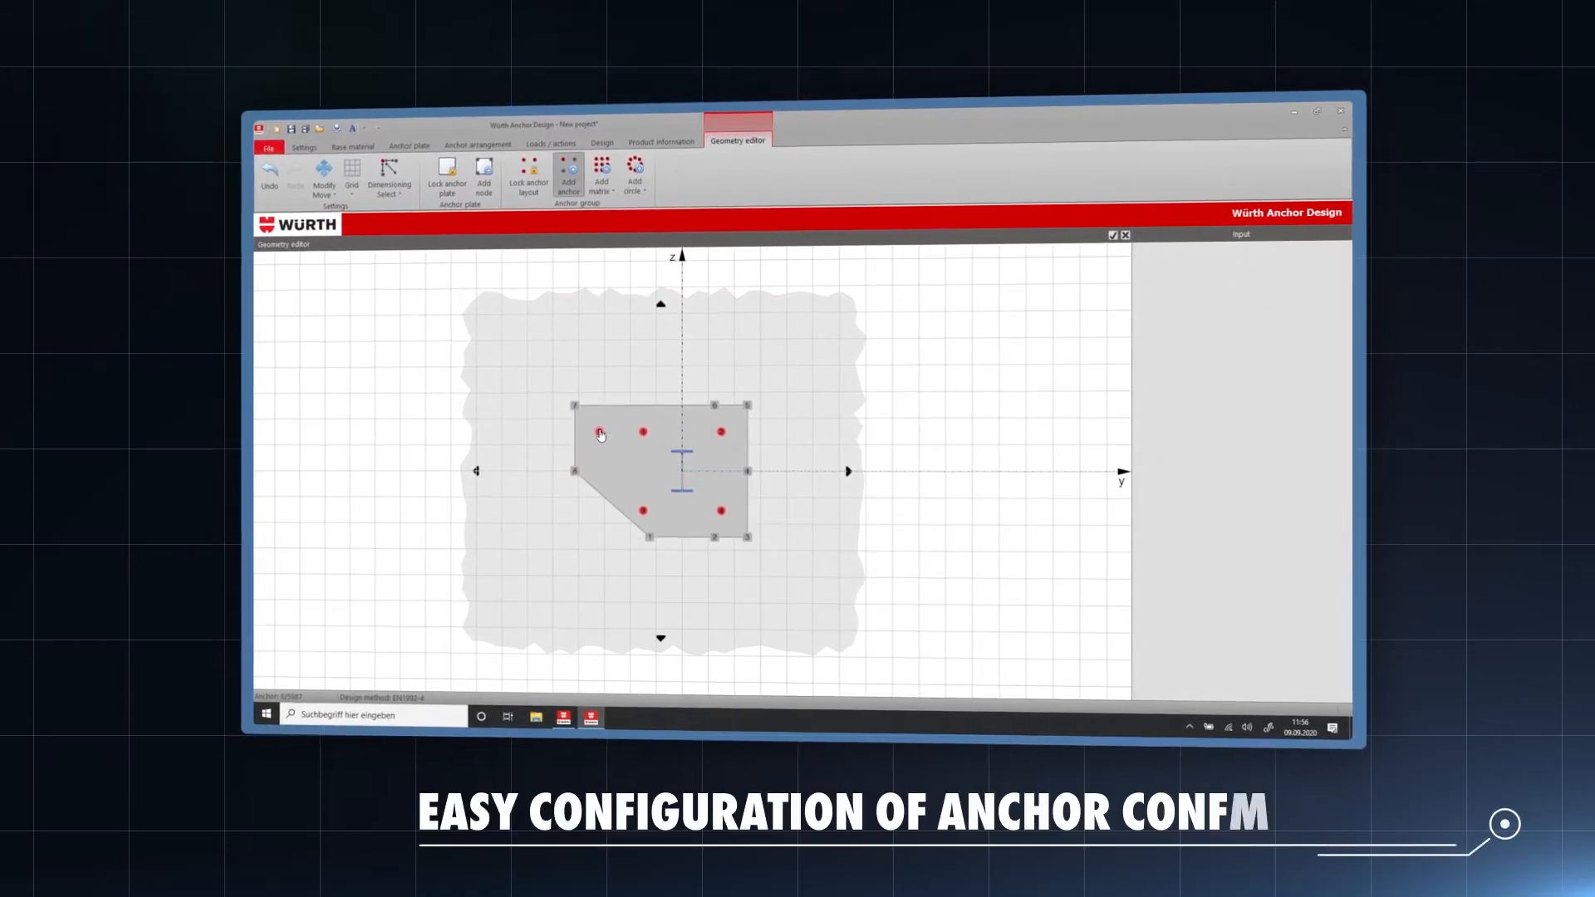
left_click(598, 432)
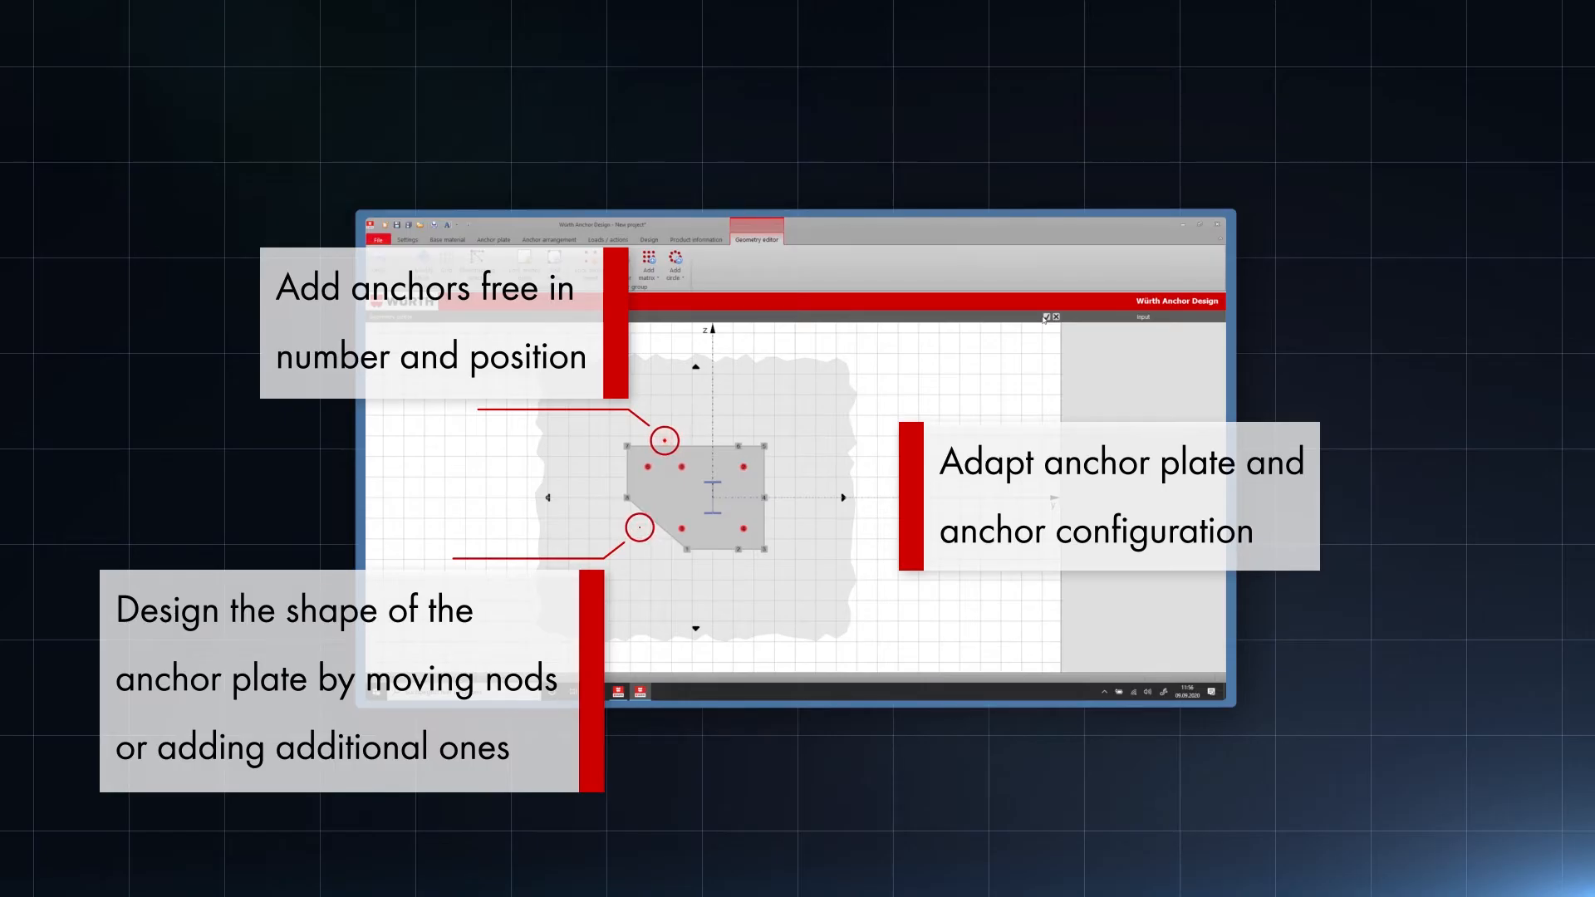
left_click(639, 529)
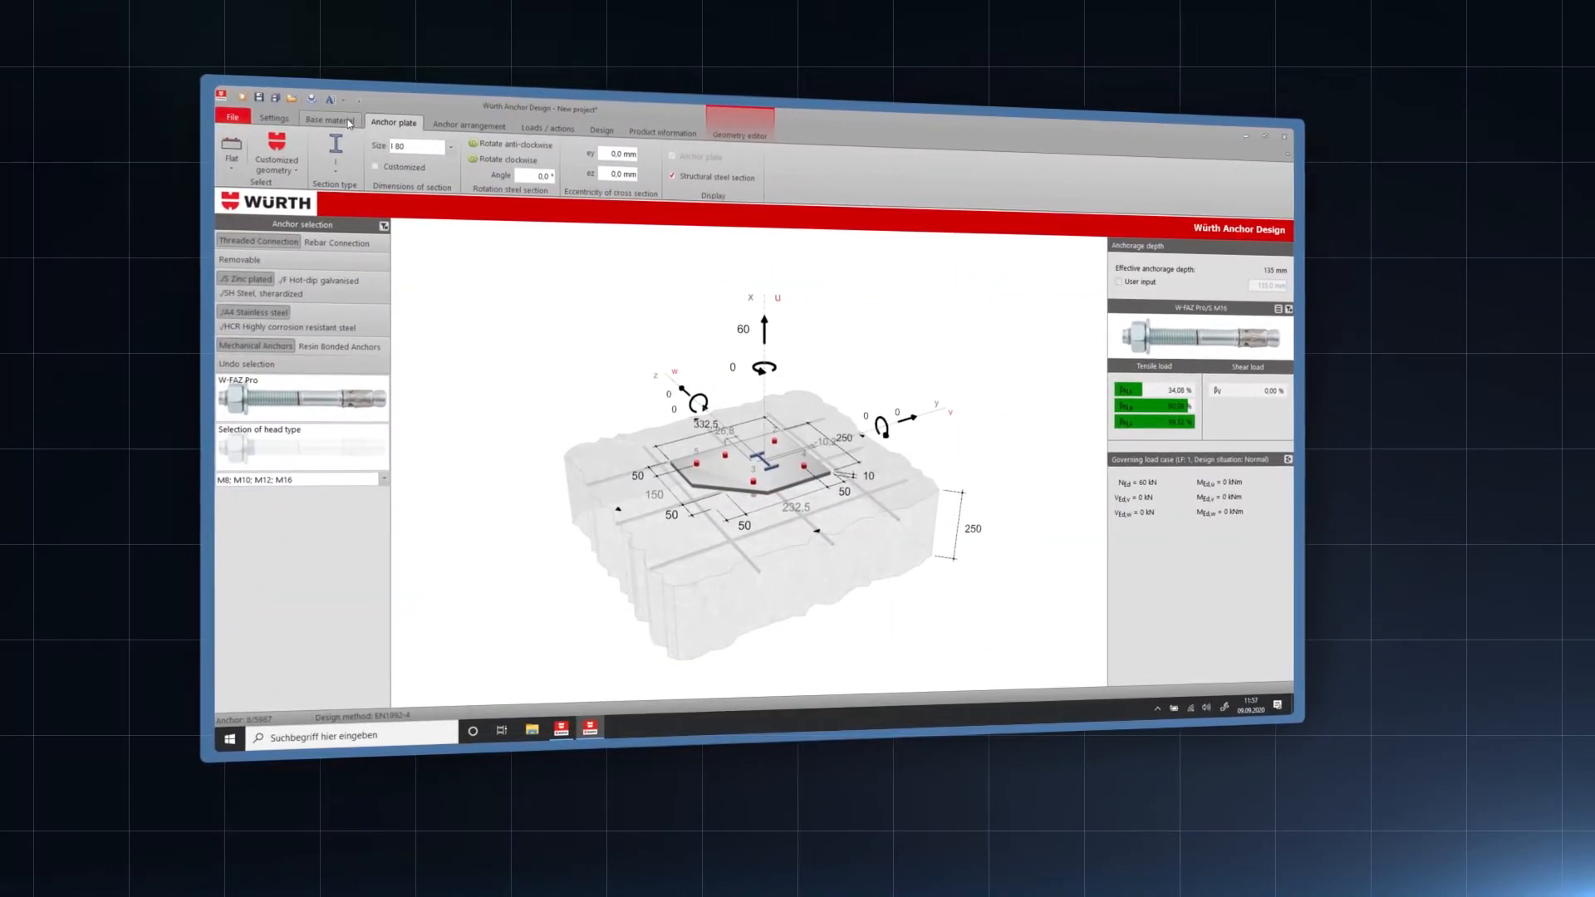
Set the concrete compressive strength class to User input and choose a different test specimen size.
left_click(327, 120)
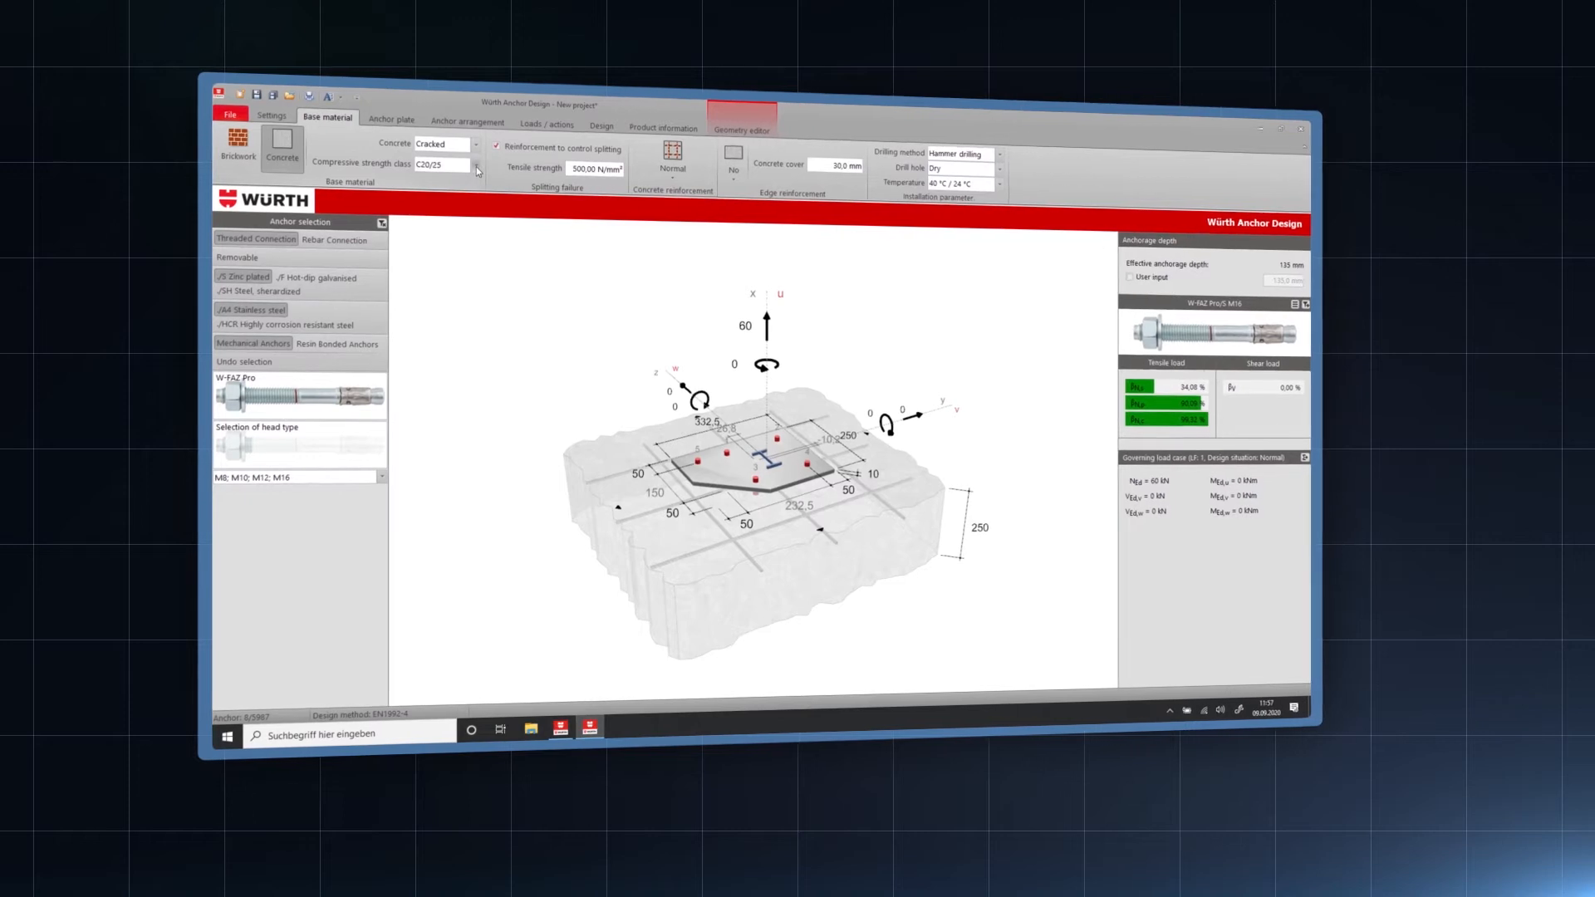
left_click(474, 164)
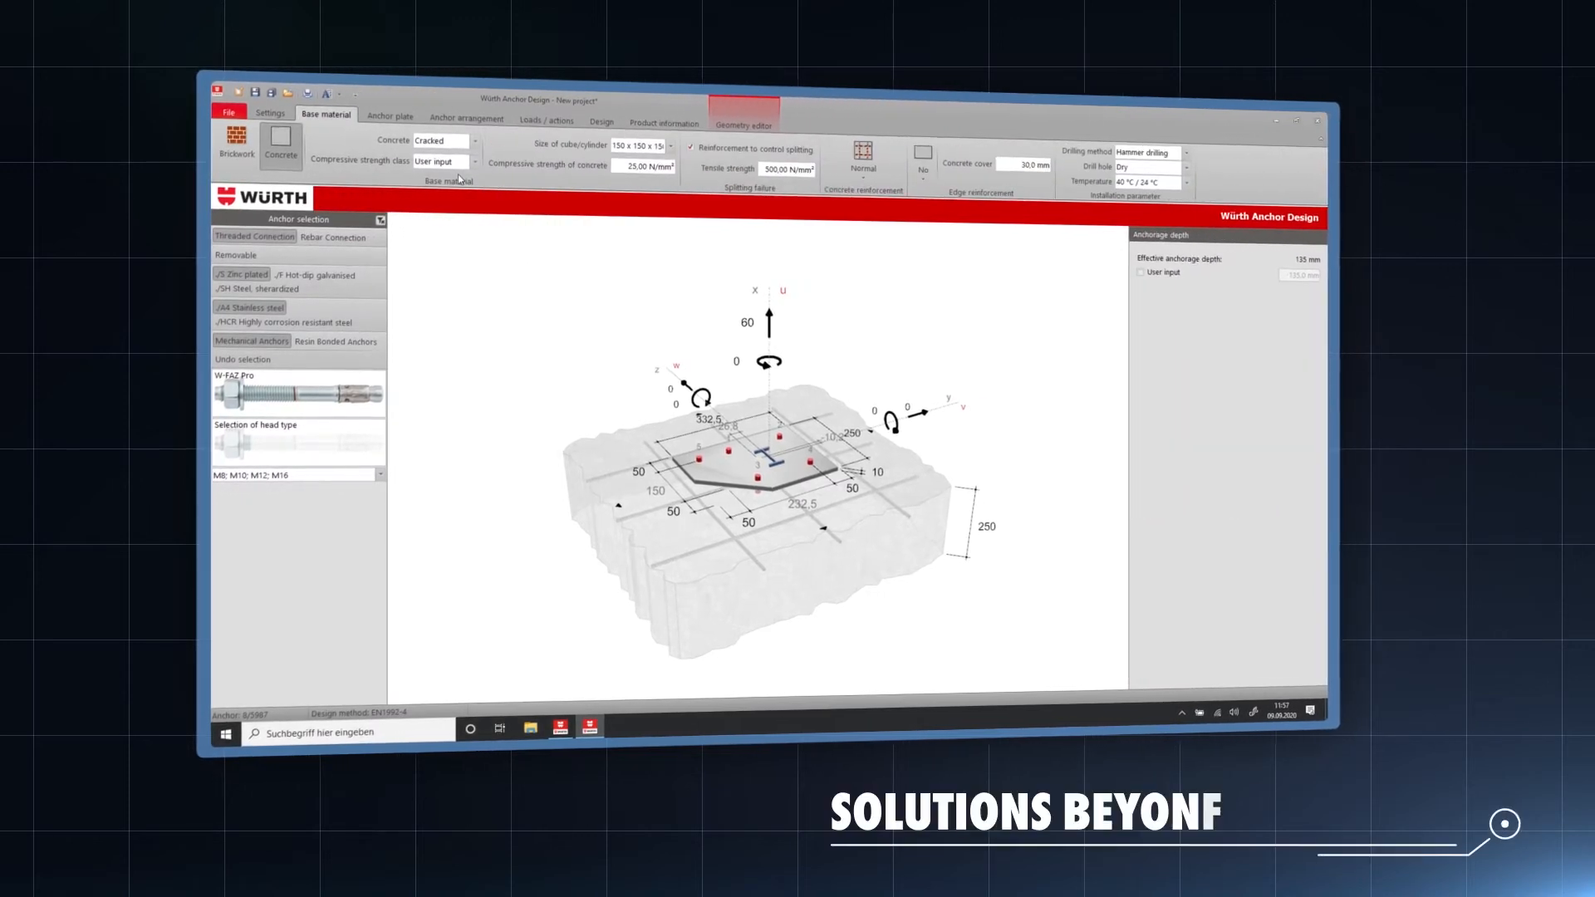
left_click(671, 141)
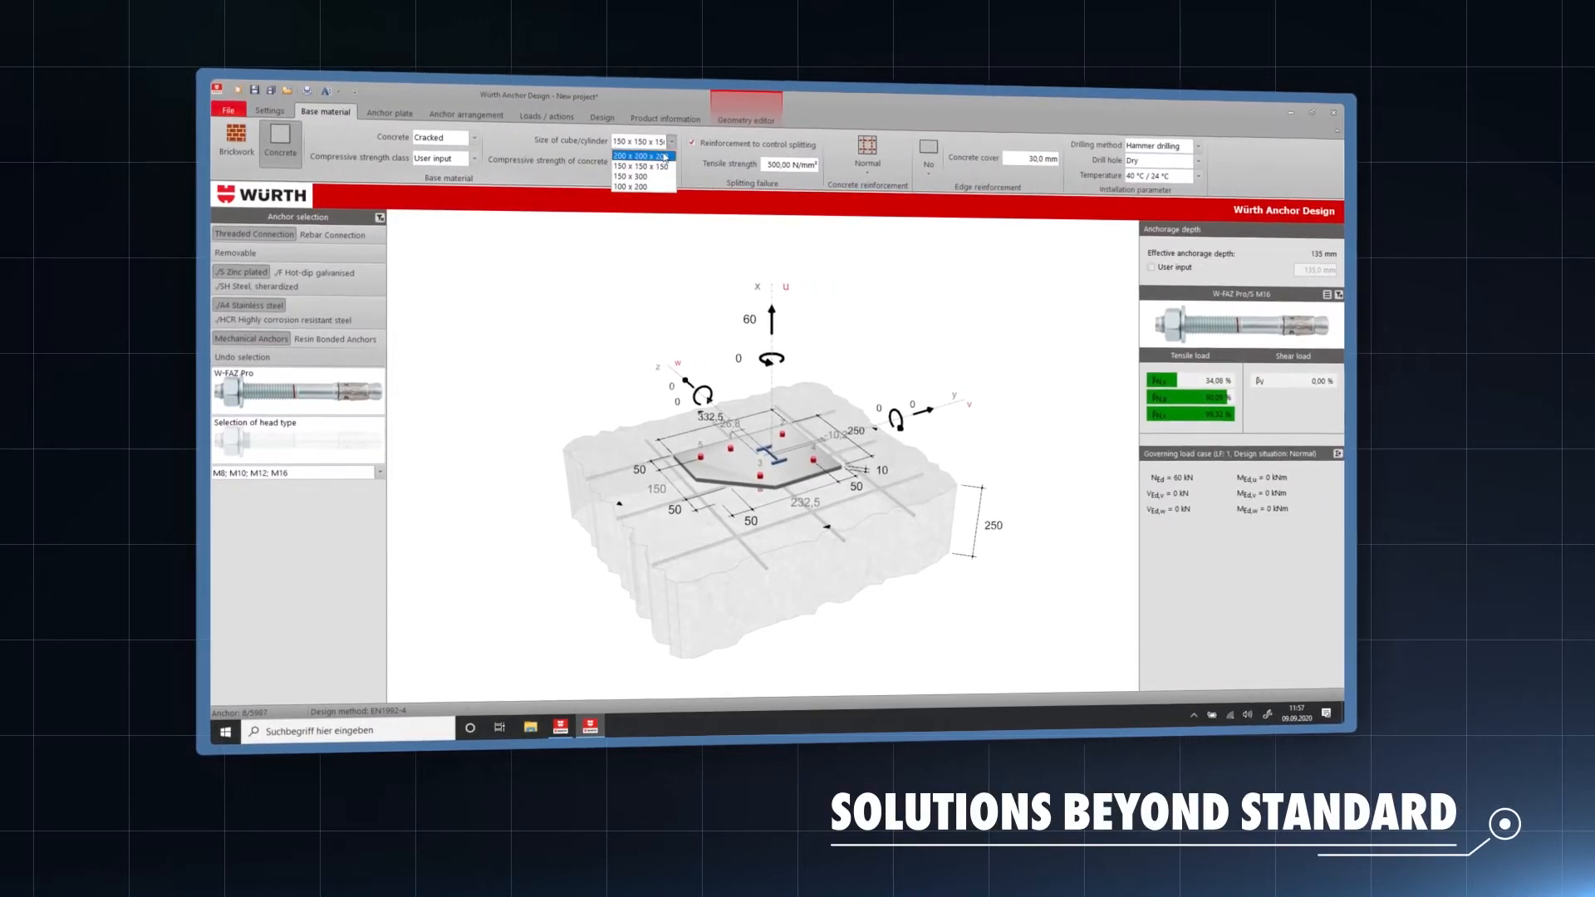
left_click(635, 176)
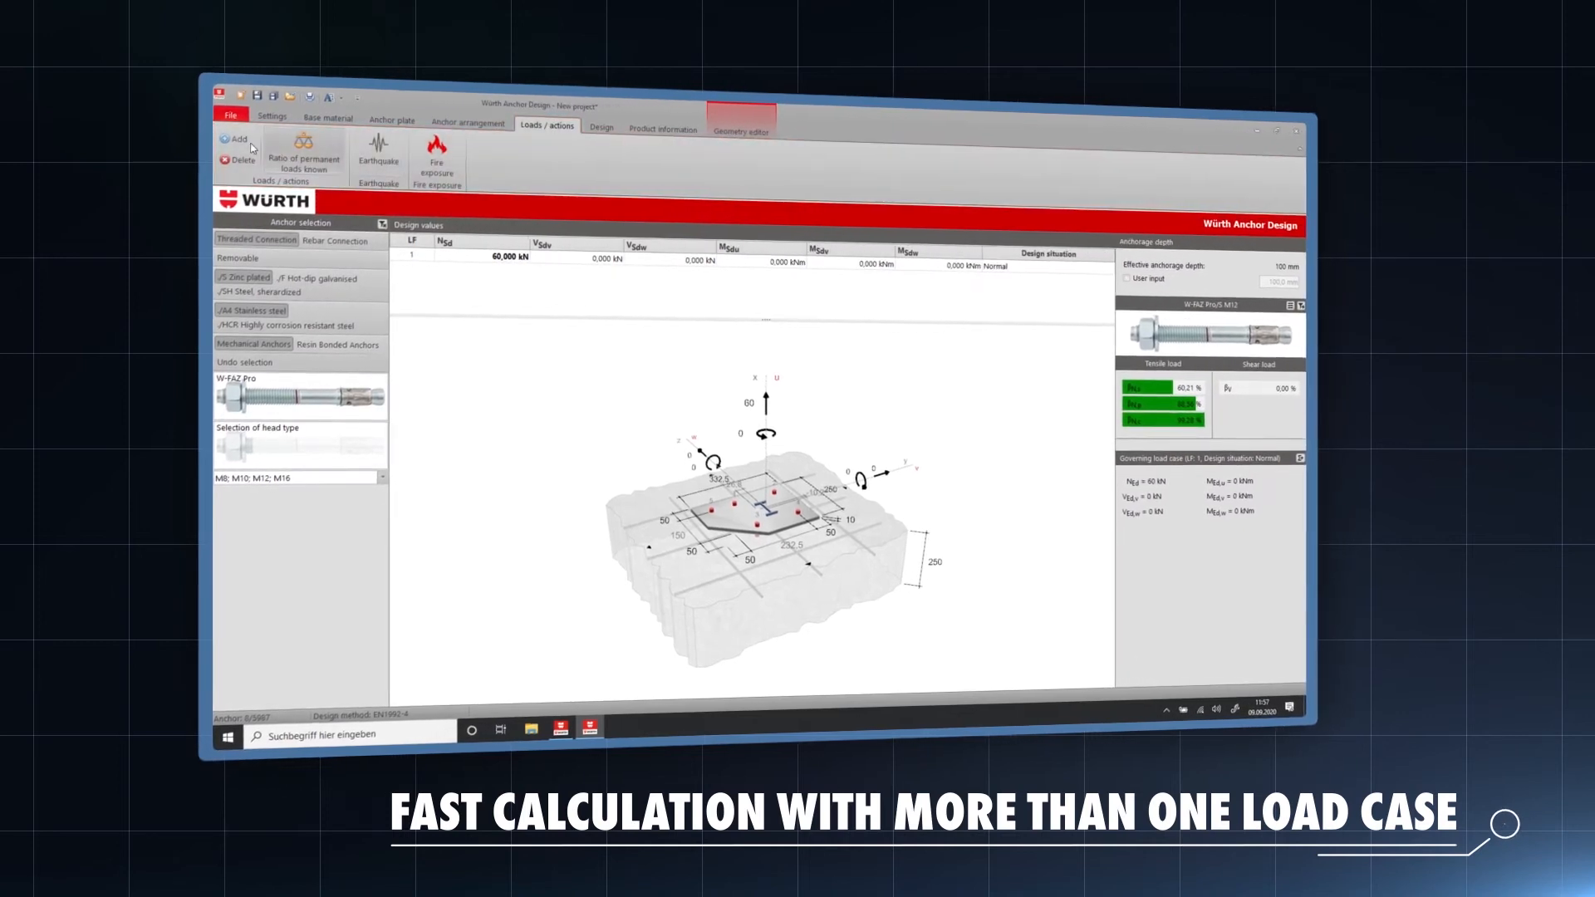
Add a Fire exposure load case and show the verification report's print preview.
left_click(235, 137)
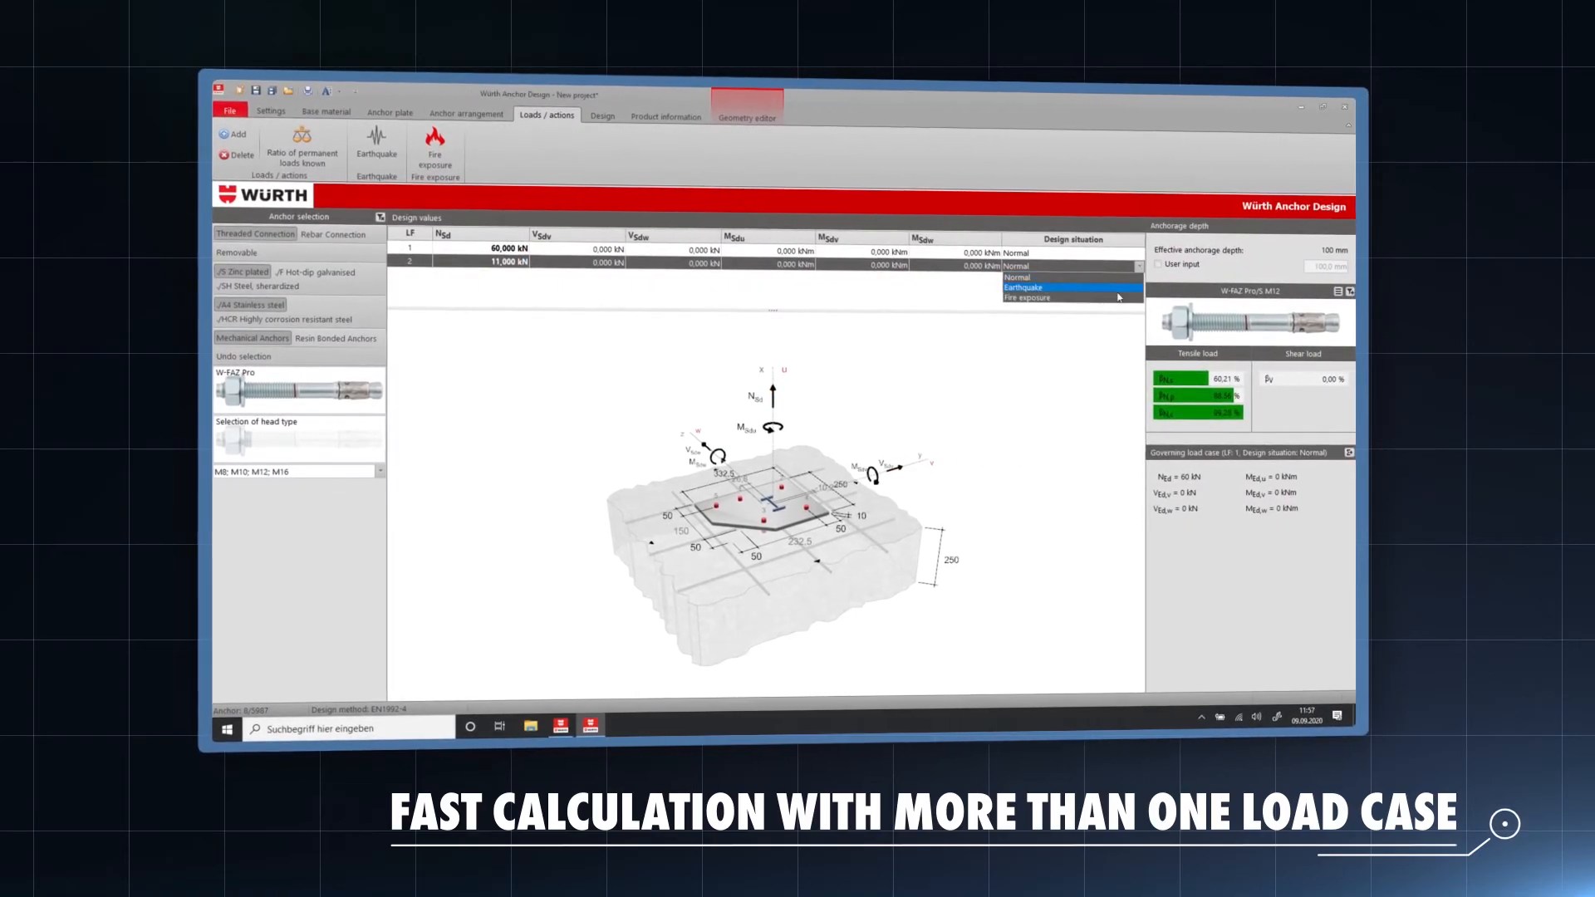
left_click(1027, 298)
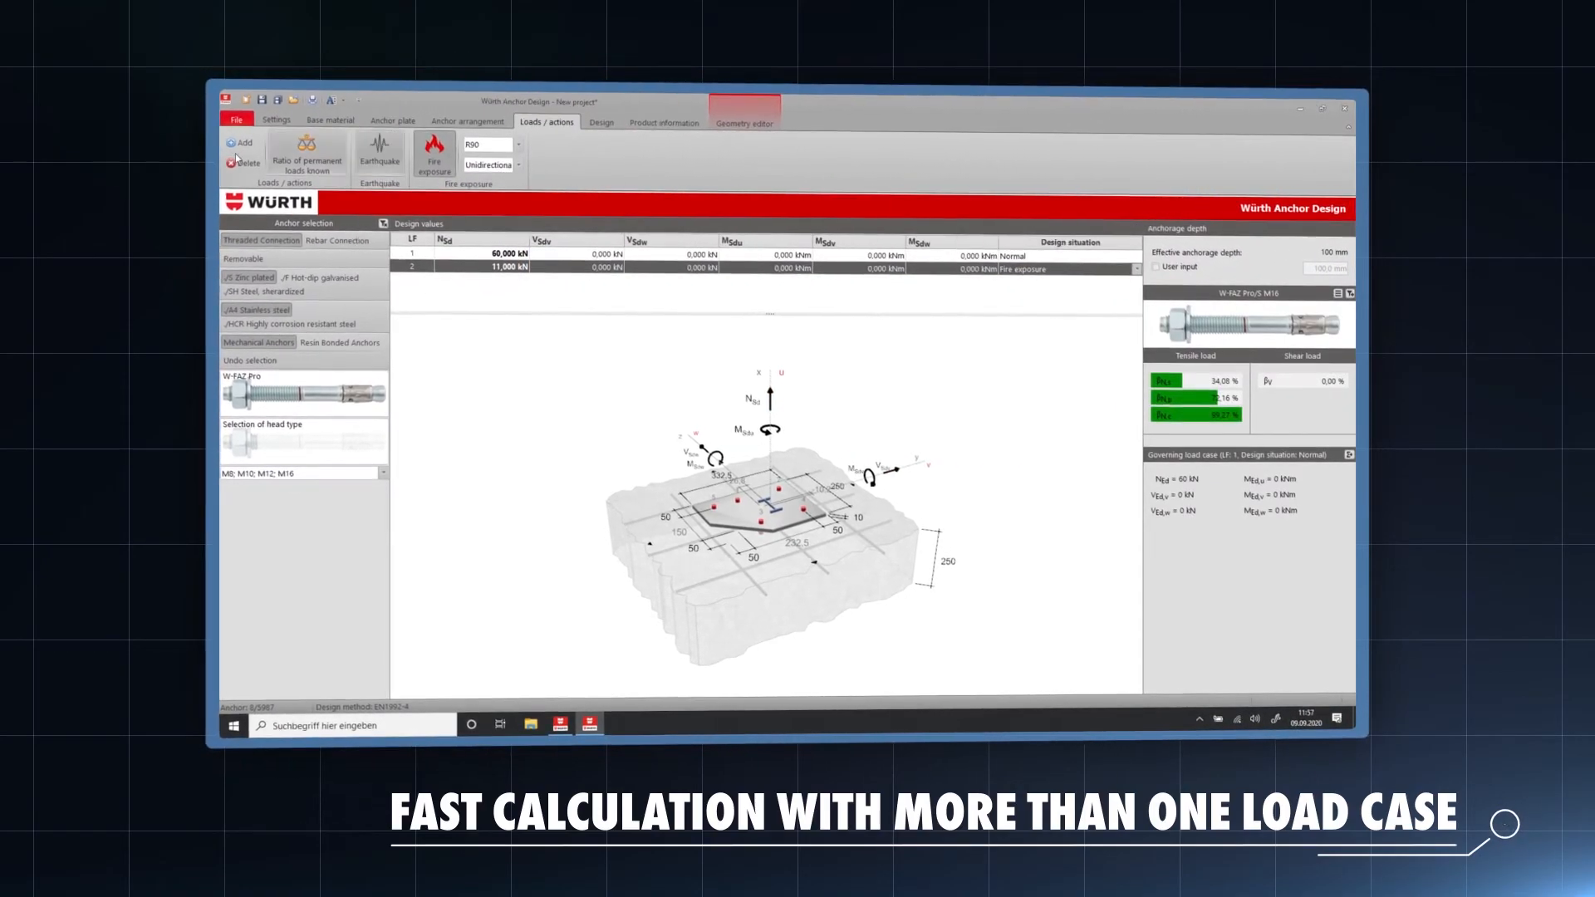
left_click(244, 150)
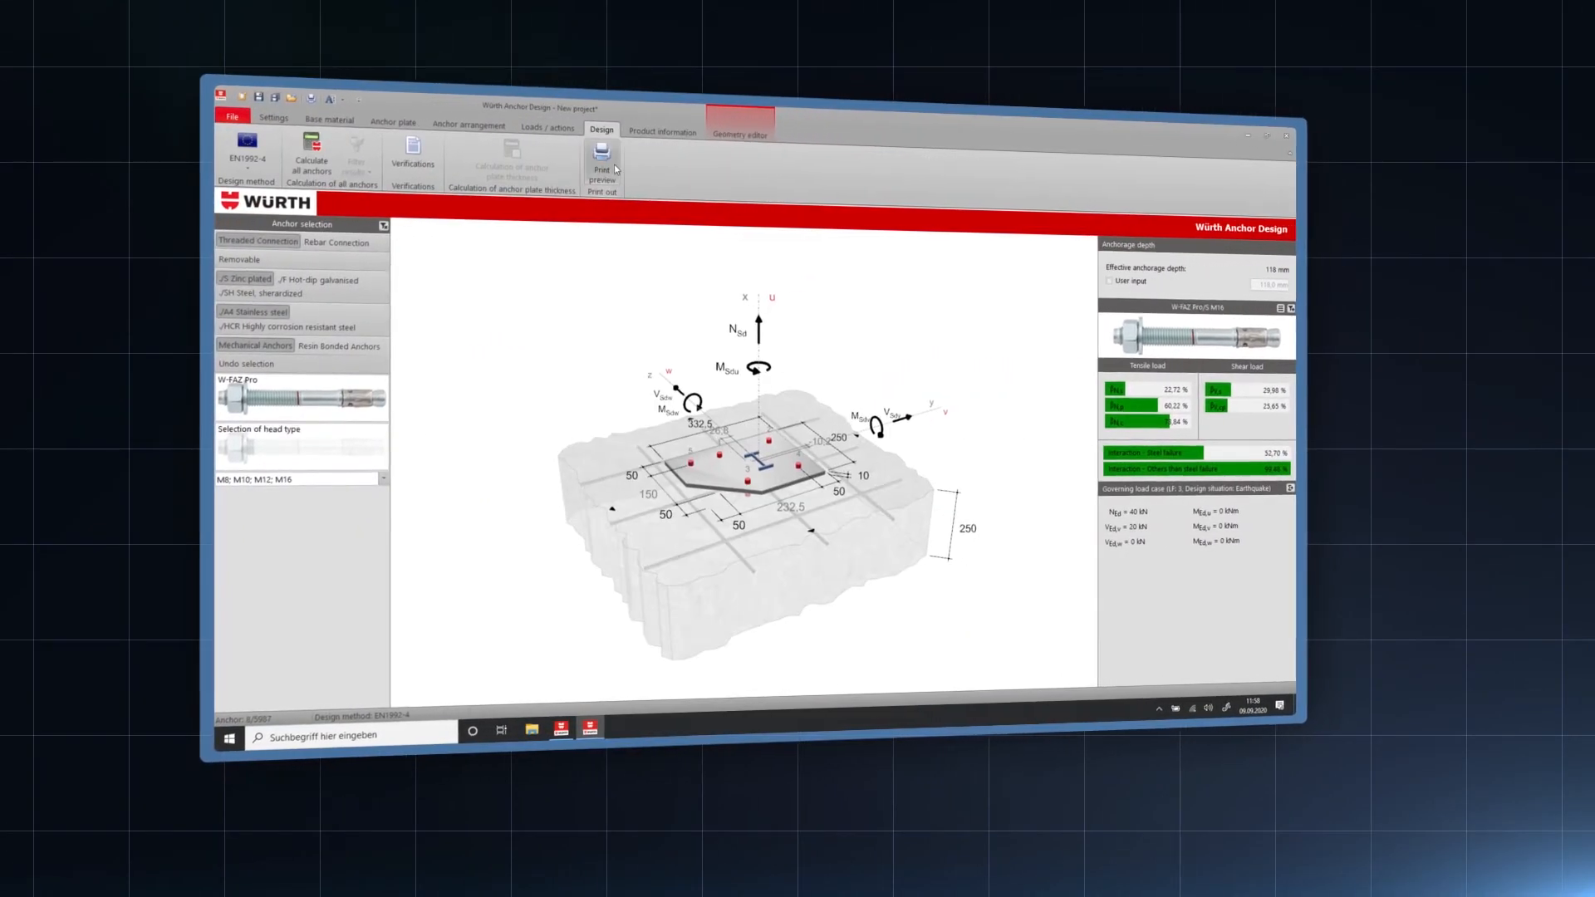
left_click(601, 155)
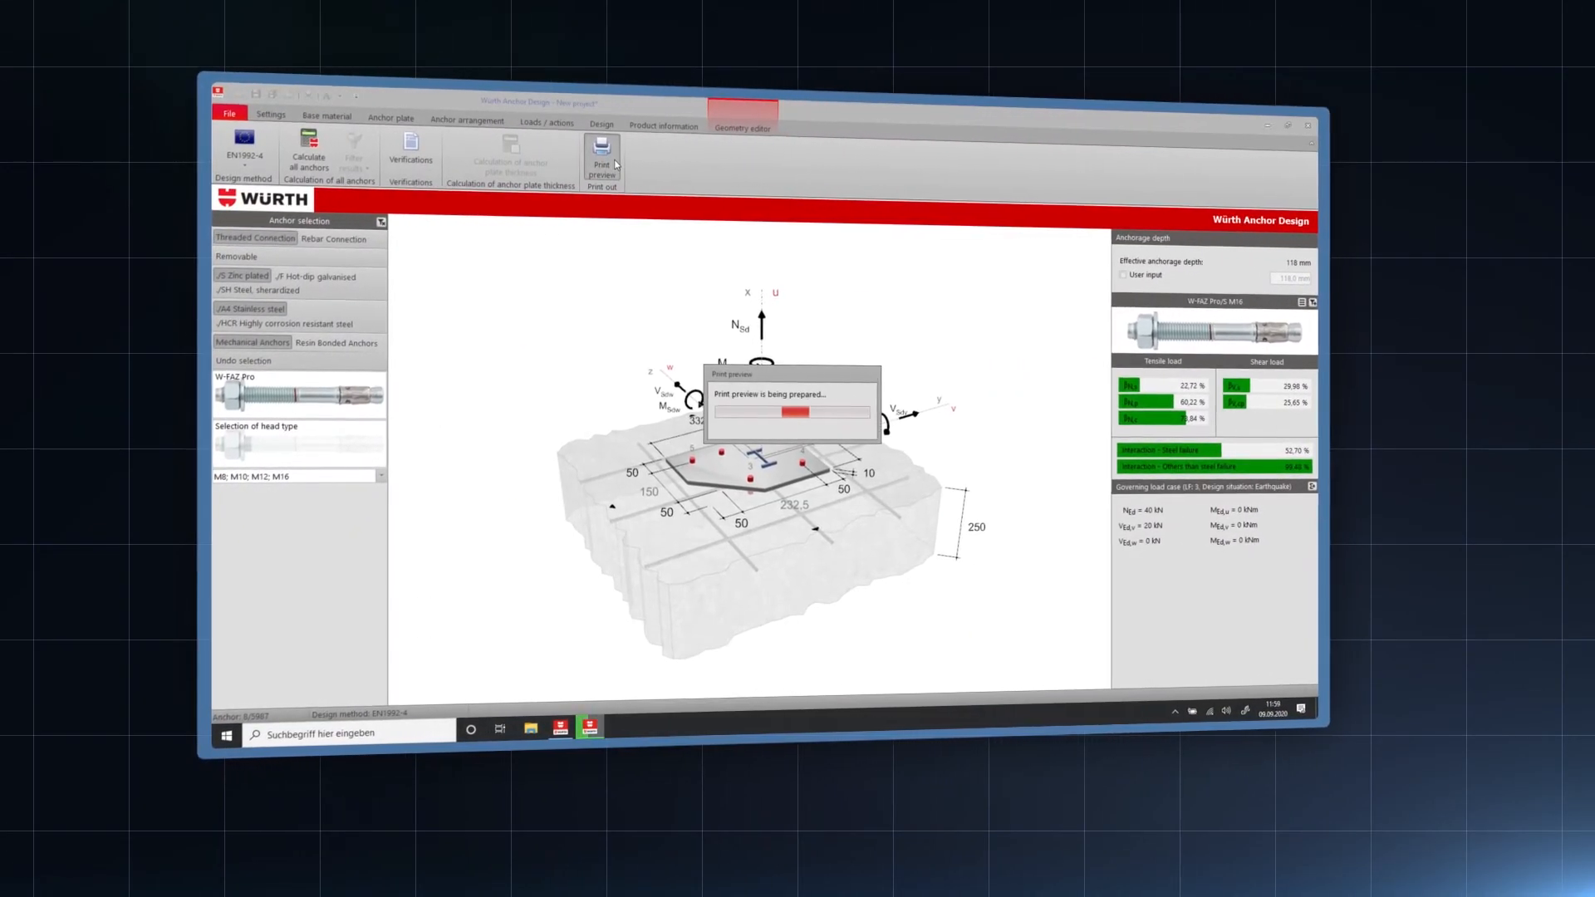
left_click(601, 158)
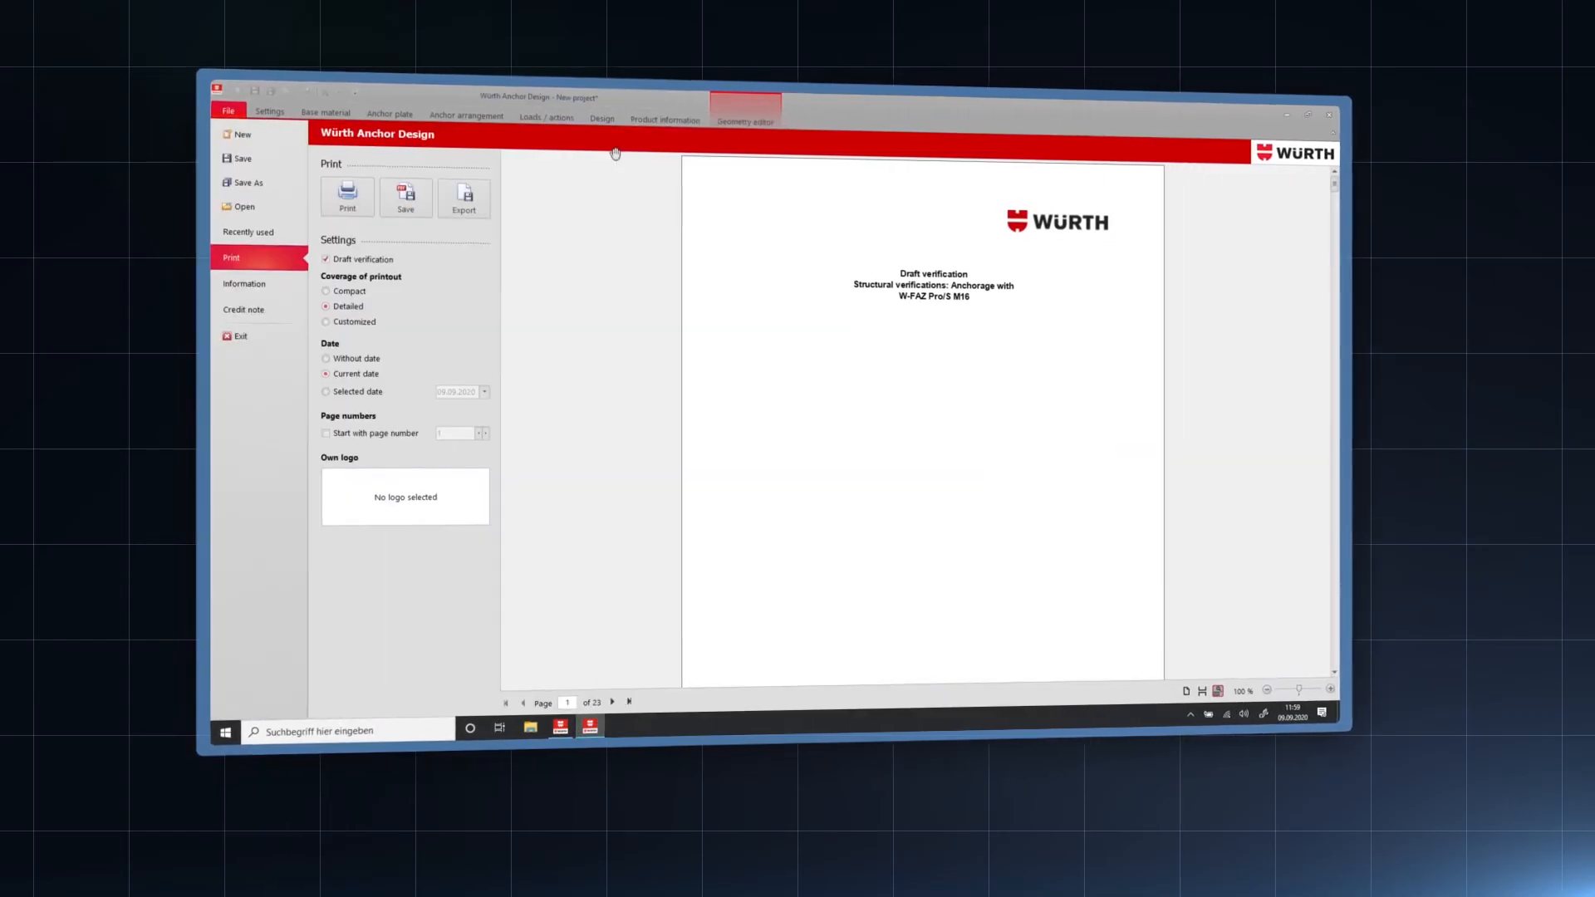